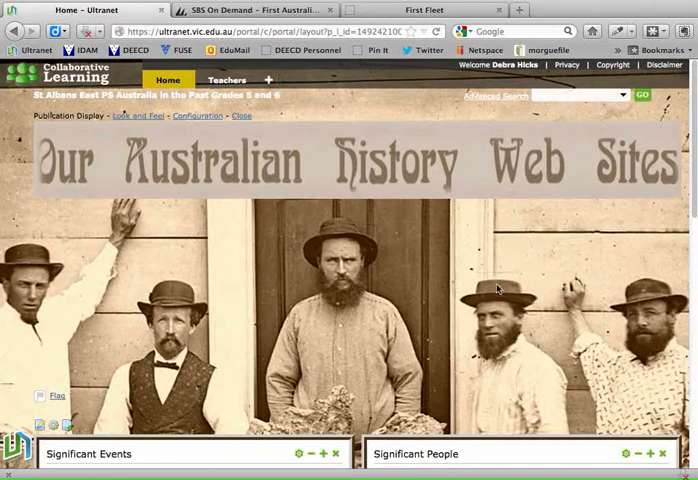
# Scroll down to the Significant Events portlet to reach its edit icon.
pyautogui.scroll(-3)
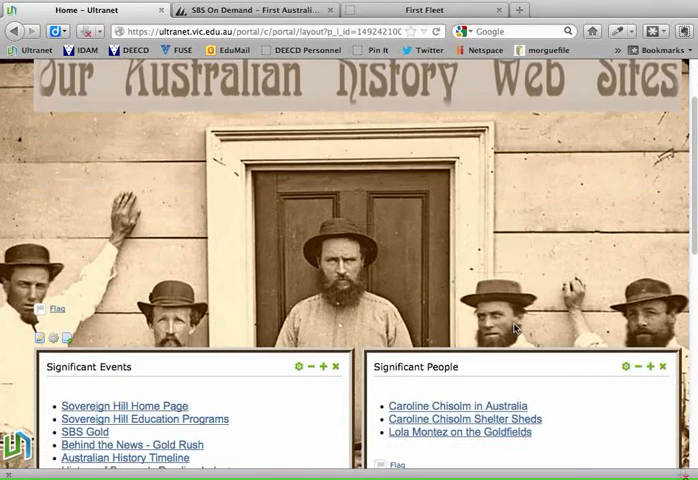
pyautogui.scroll(-3)
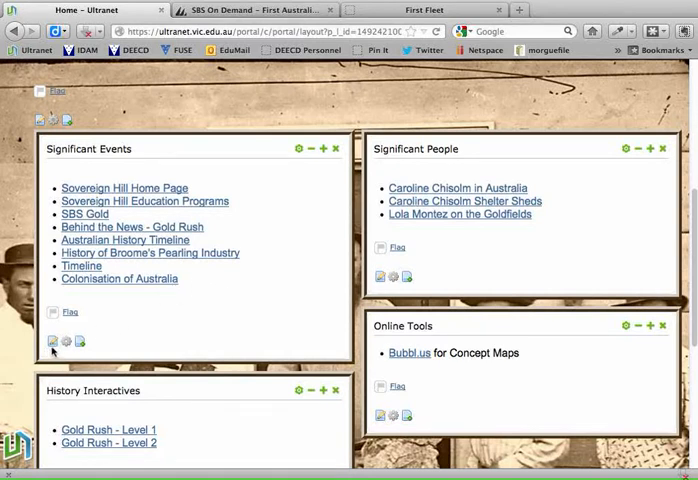
pyautogui.moveTo(52, 342)
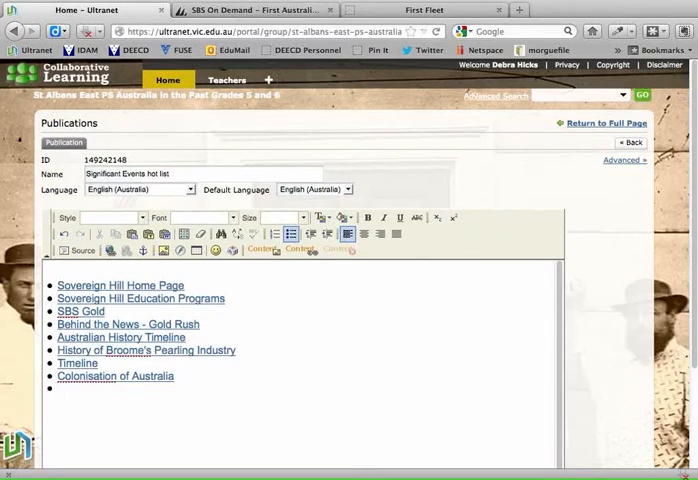
# Add the line 'SBS Video - First Australians' and set it to medium size.
pyautogui.write('ss')
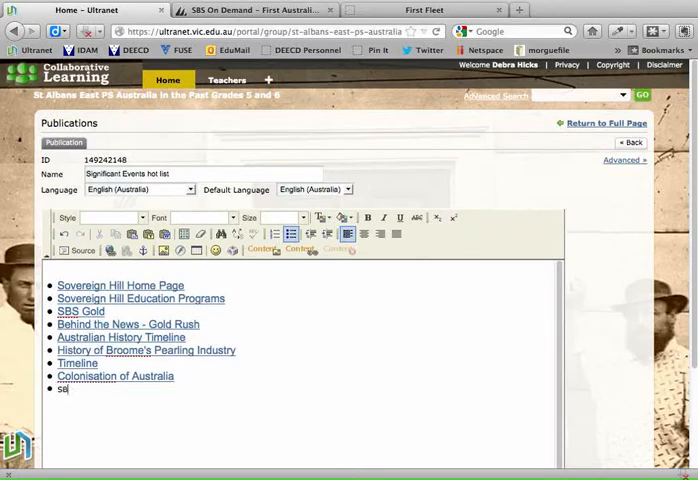
pyautogui.write('BS Video - First Australians')
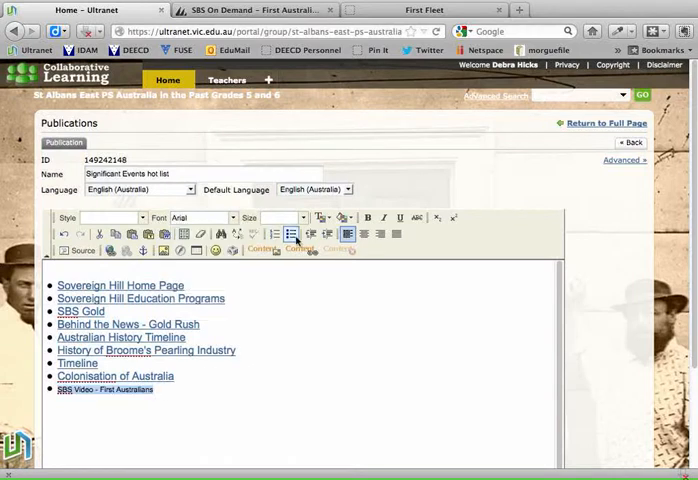
pyautogui.click(286, 216)
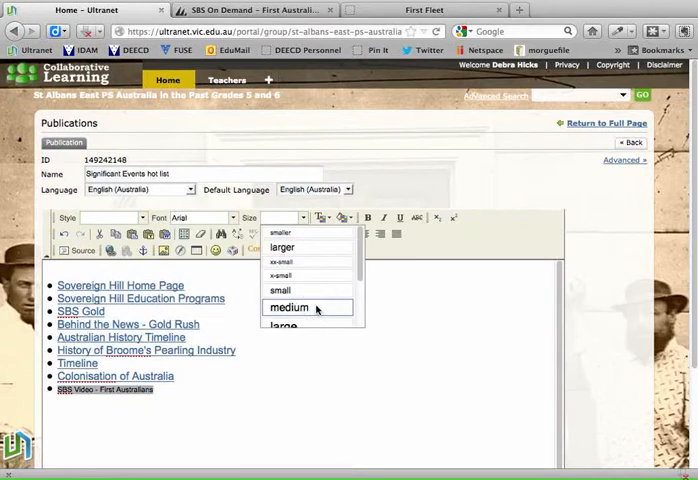
pyautogui.click(288, 308)
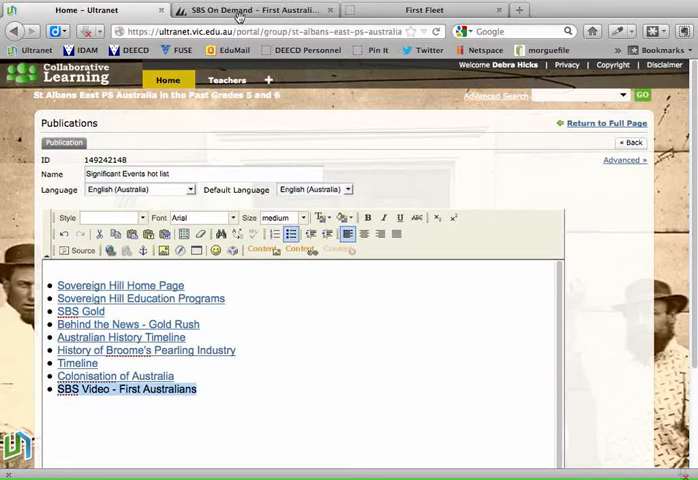
pyautogui.click(250, 10)
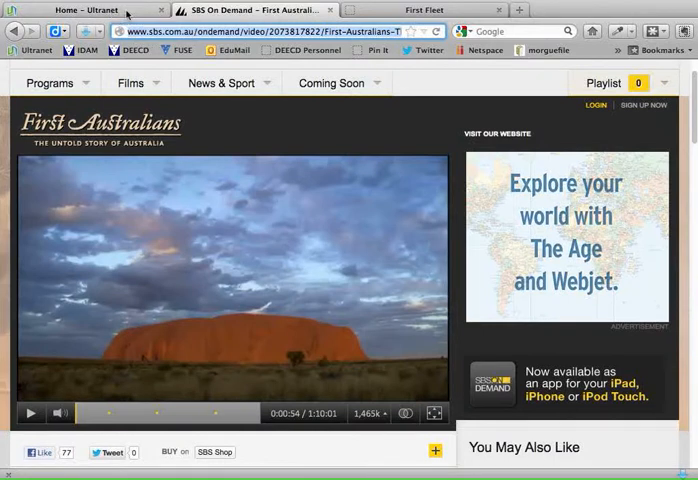
# Select and copy the First Australians video page's web address from the address bar.
pyautogui.click(96, 8)
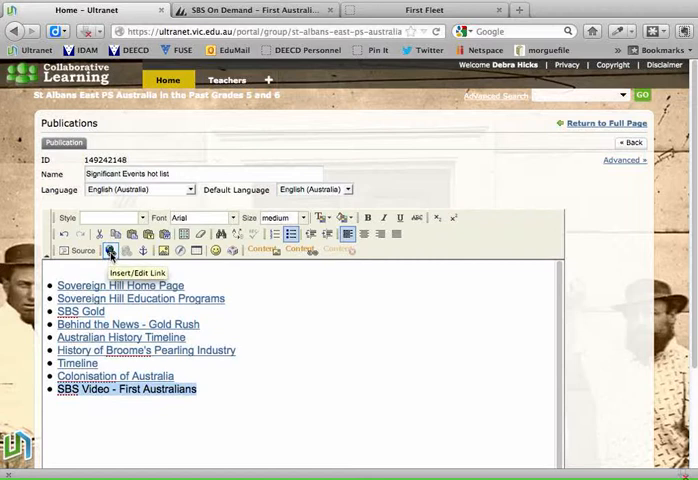
# Link the new line to the pasted video URL with target New Window (_blank) and confirm.
pyautogui.click(110, 250)
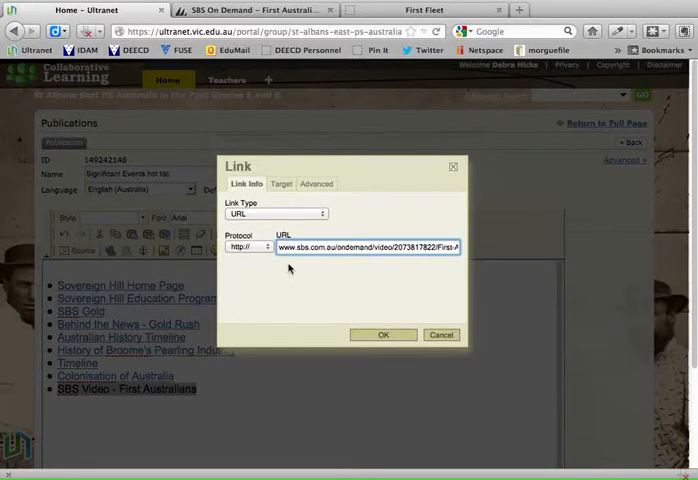
pyautogui.moveTo(320, 284)
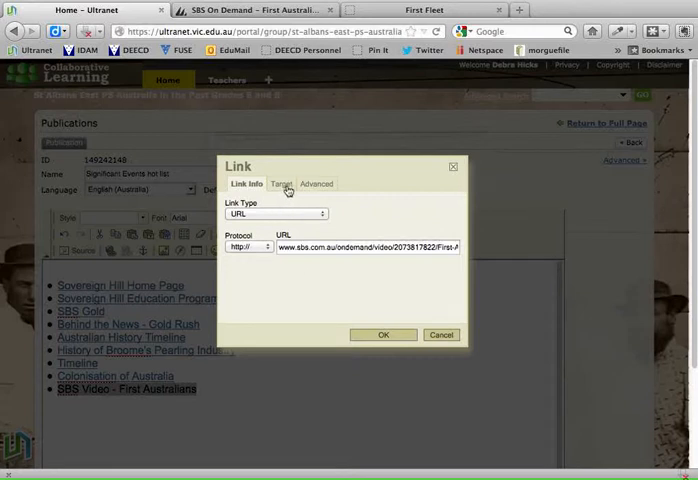
pyautogui.click(280, 184)
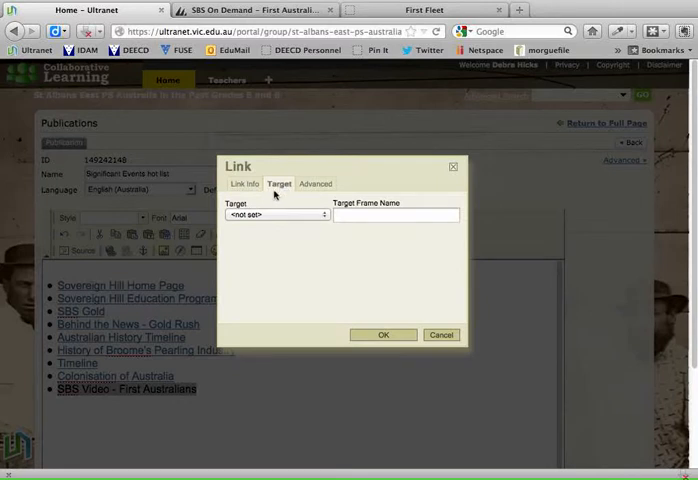
pyautogui.click(276, 214)
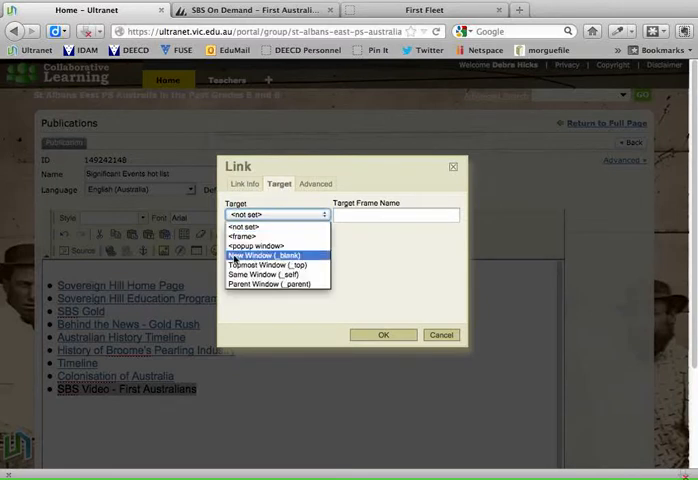
pyautogui.click(268, 256)
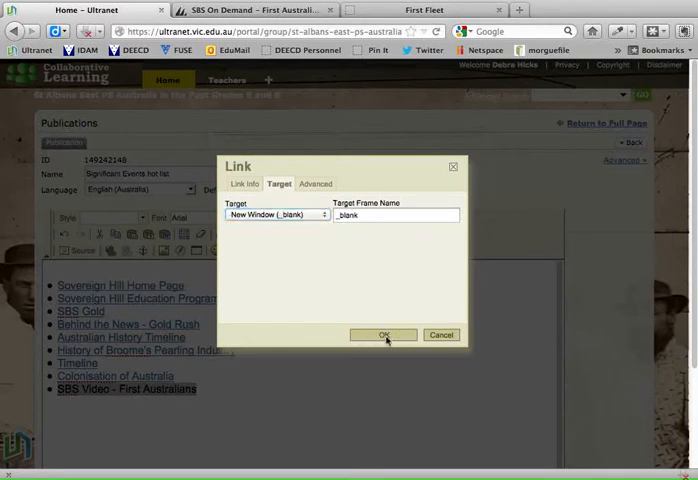
pyautogui.click(384, 334)
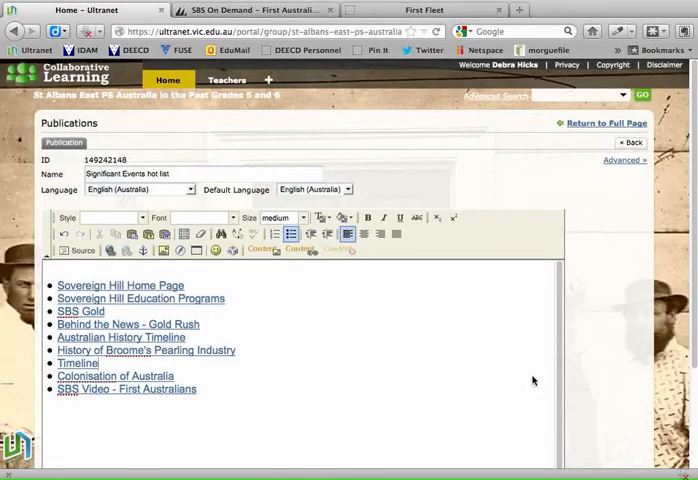
# Save the publication, then follow the new link and agree to leave Ultranet for the video page.
pyautogui.scroll(-3)
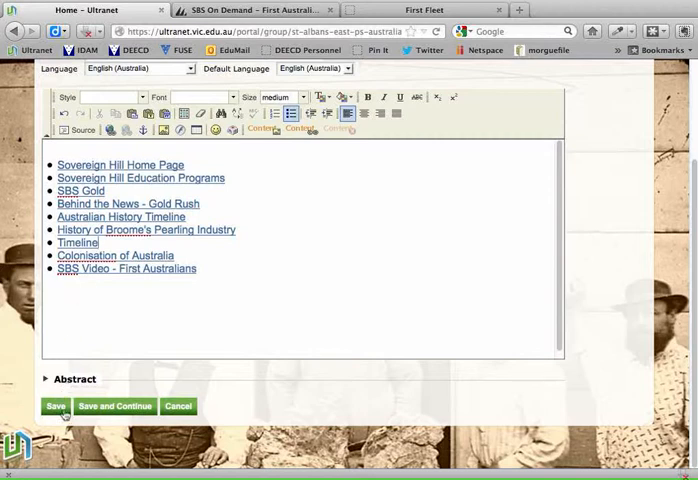
pyautogui.click(54, 406)
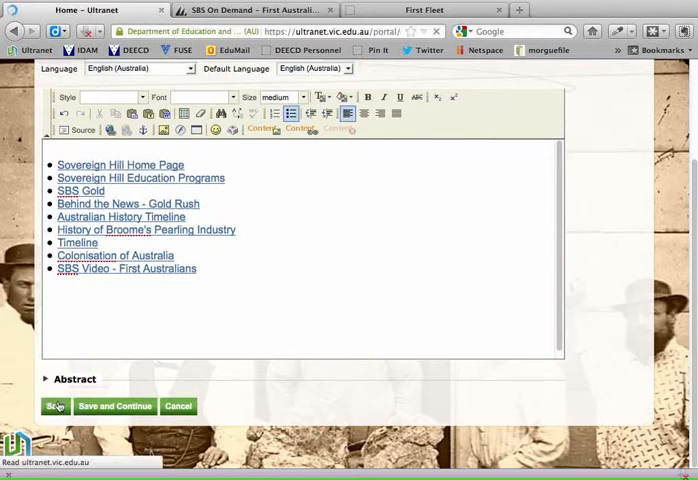
pyautogui.click(56, 404)
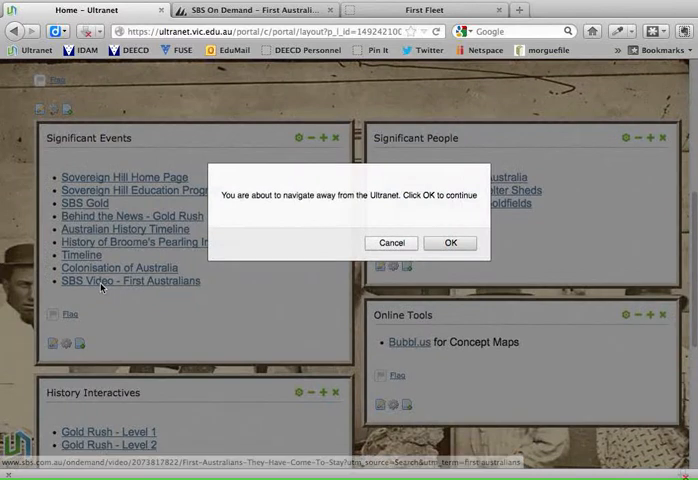
pyautogui.moveTo(410, 210)
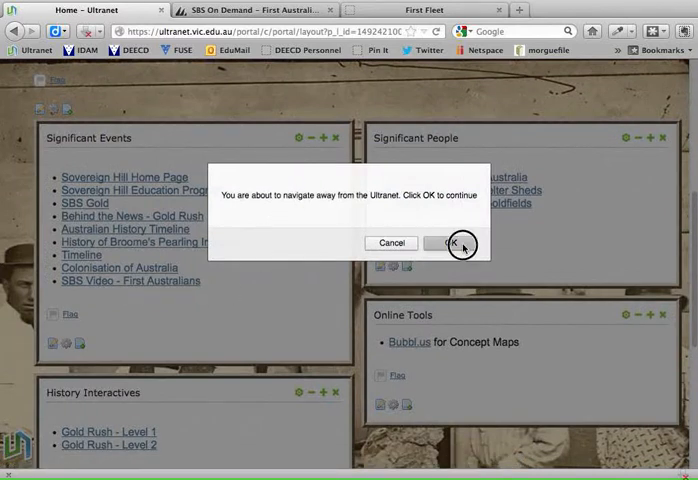
pyautogui.click(456, 244)
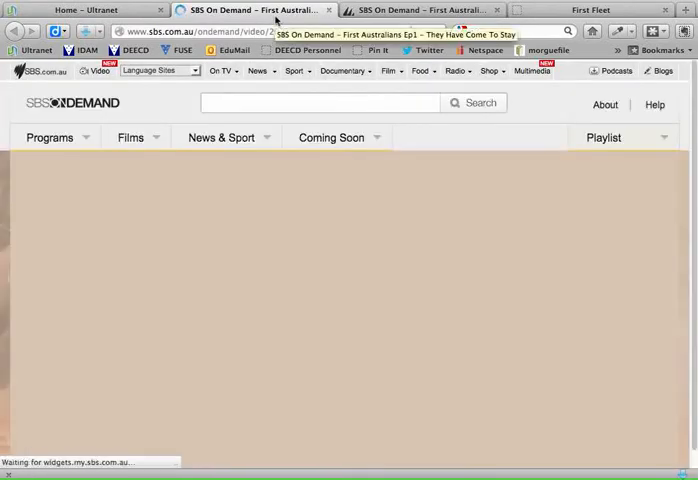